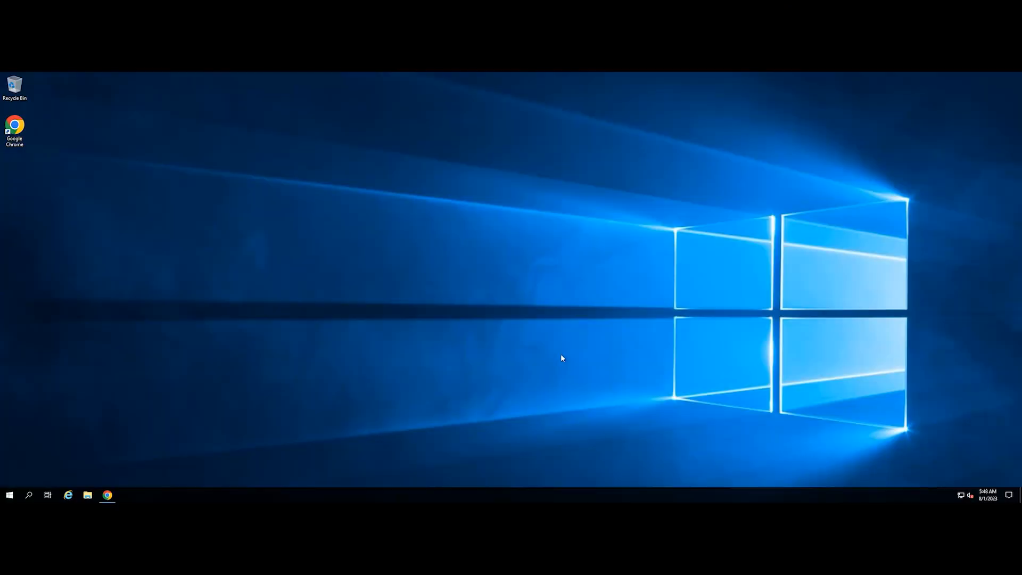
mouse_move(550, 337)
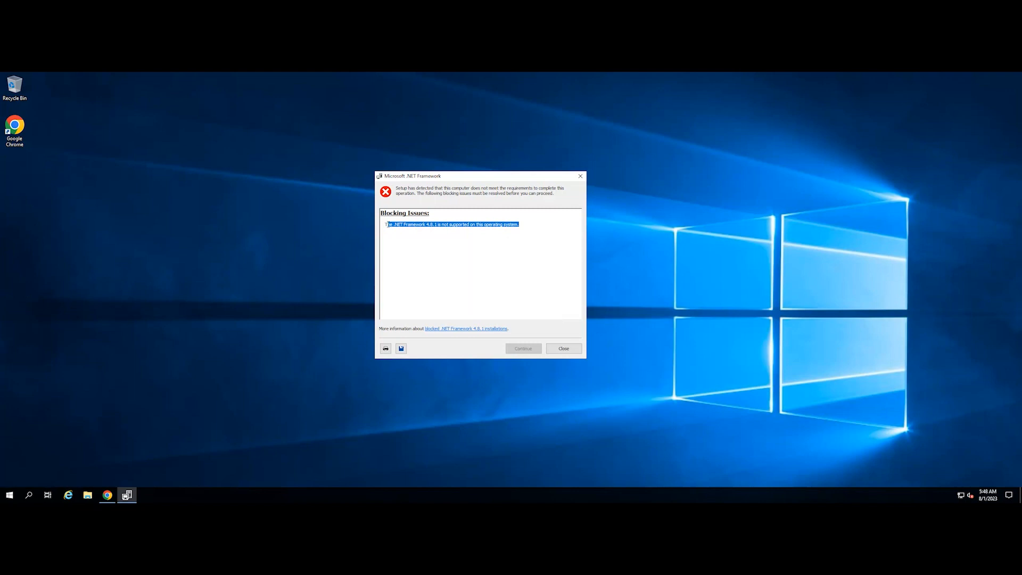
Close the .NET Framework installer's unsupported-operating-system blocking issue dialog.
click(519, 239)
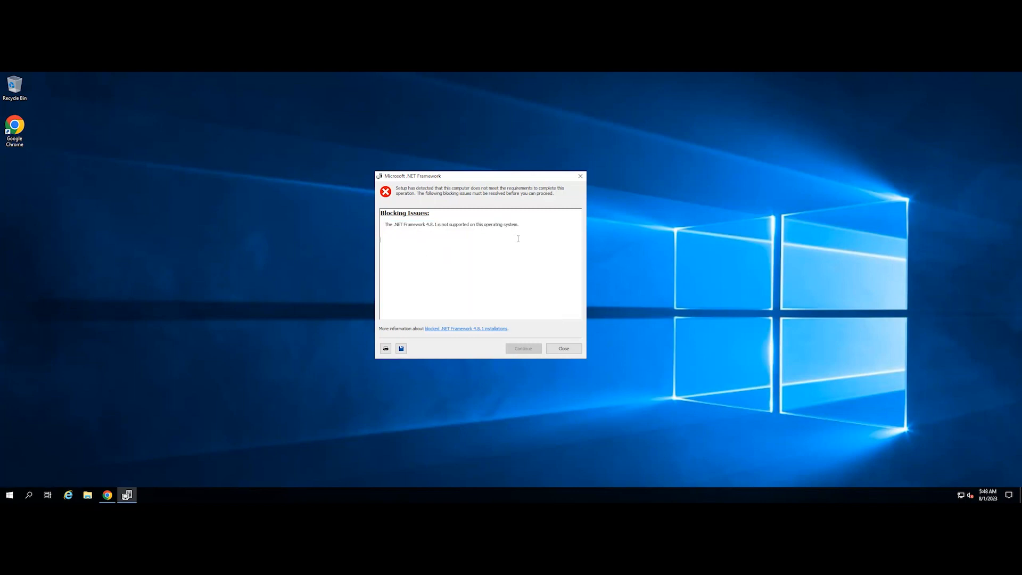
click(563, 348)
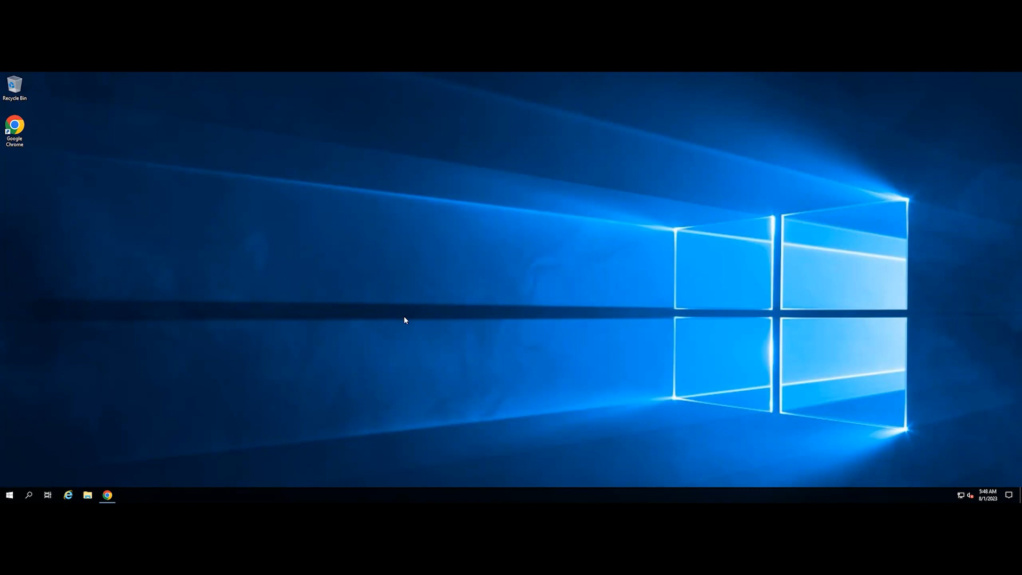
mouse_move(255, 338)
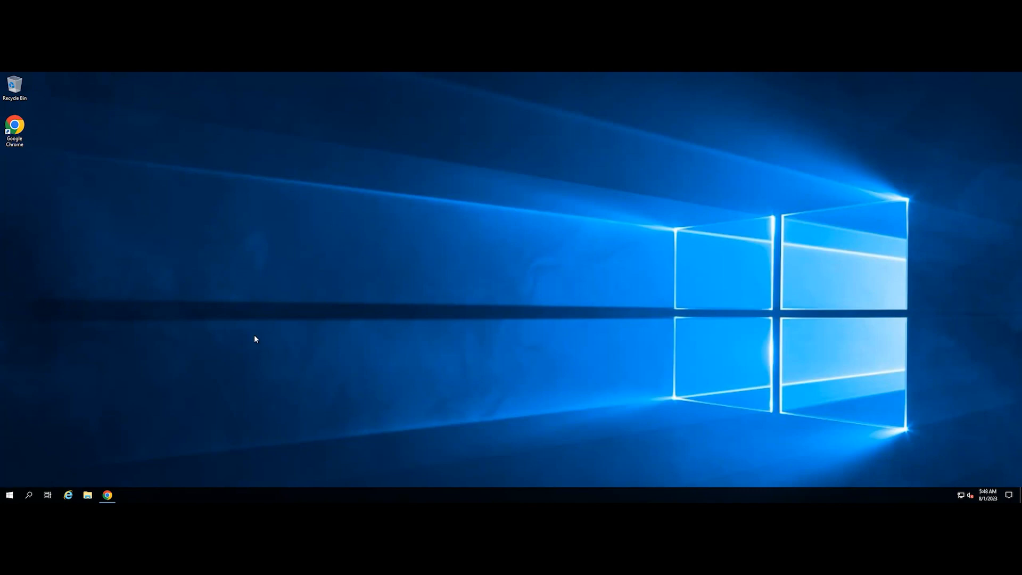
mouse_move(181, 373)
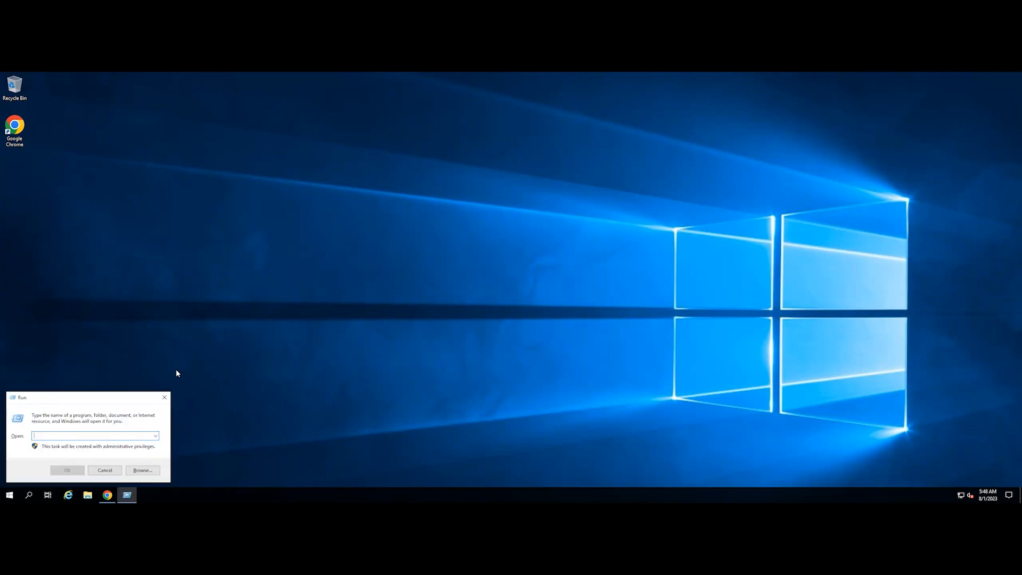
Run winver to show About Windows: Server 2019 Datacenter, version 1809, build 17763.2803.
text(win)
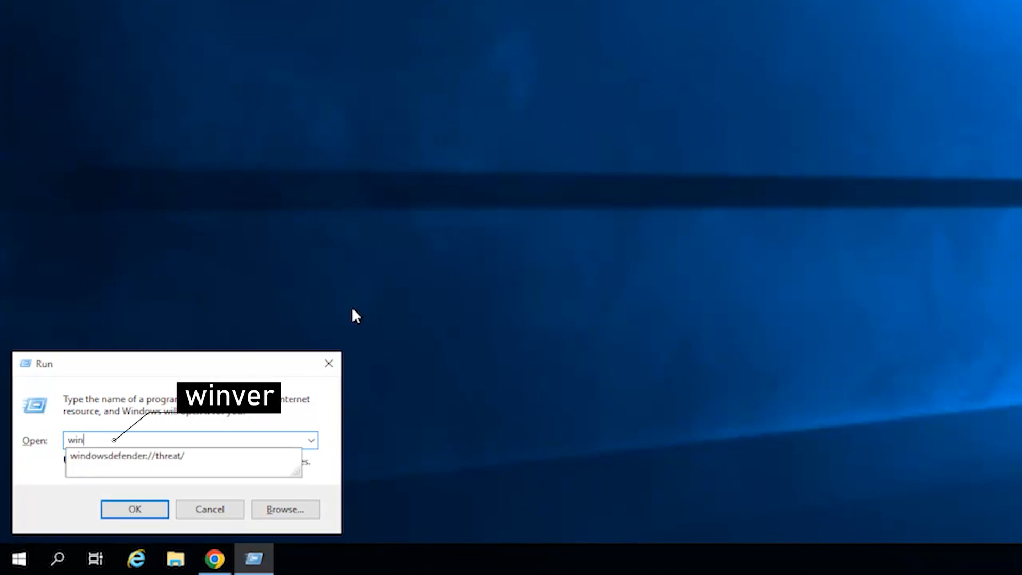
click(134, 509)
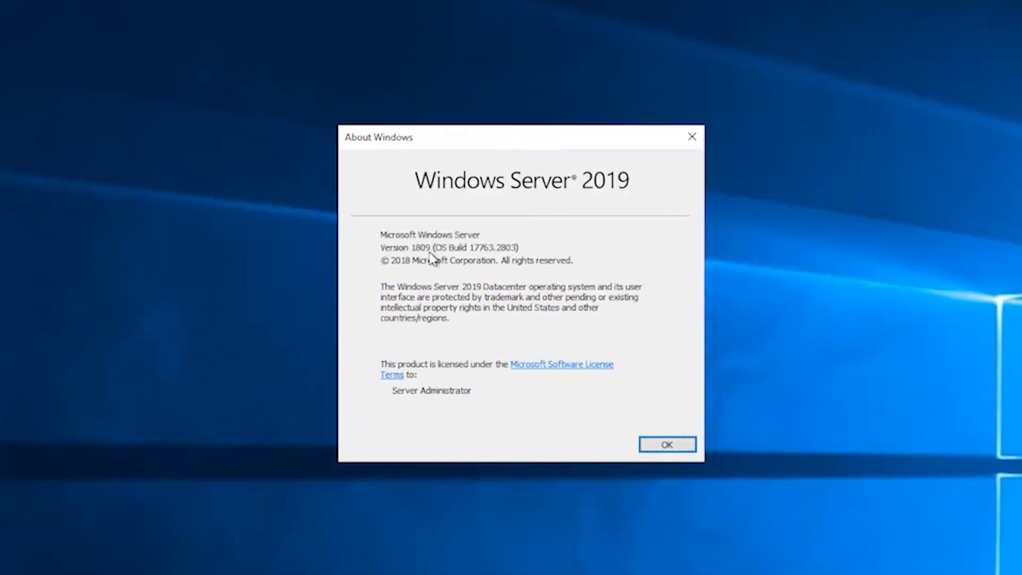
mouse_move(384, 257)
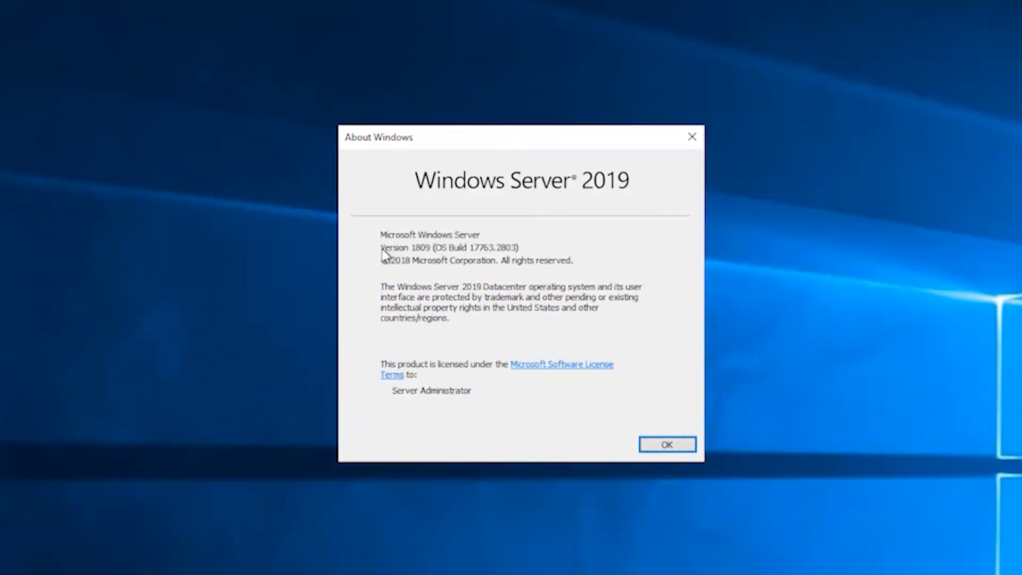
mouse_move(443, 270)
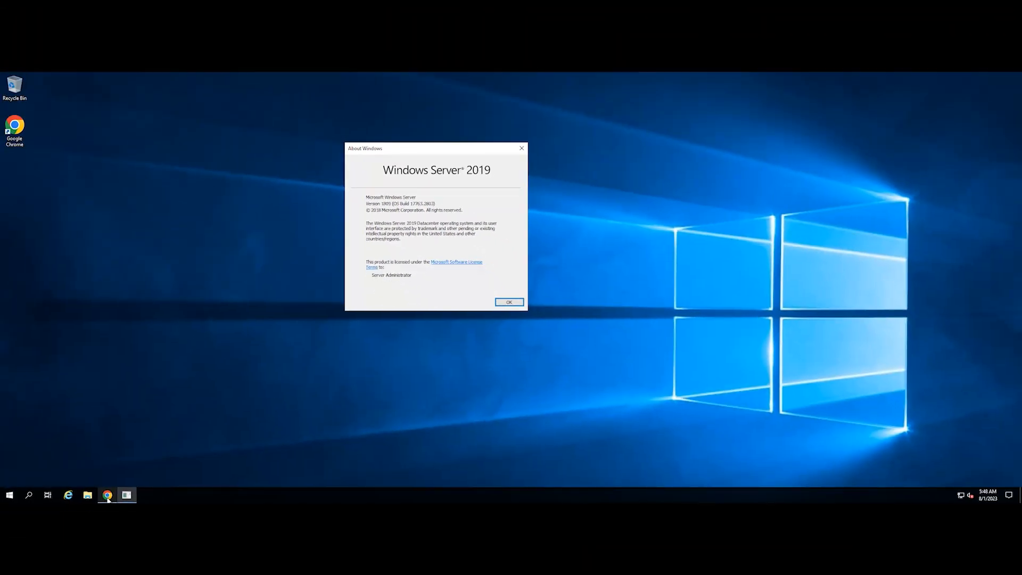
mouse_move(107, 495)
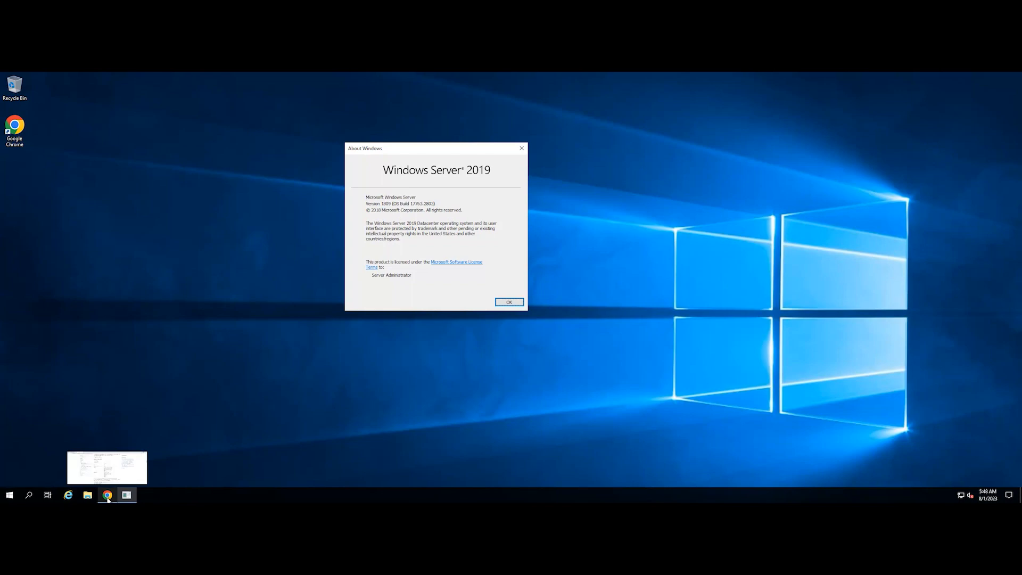
mouse_move(106, 495)
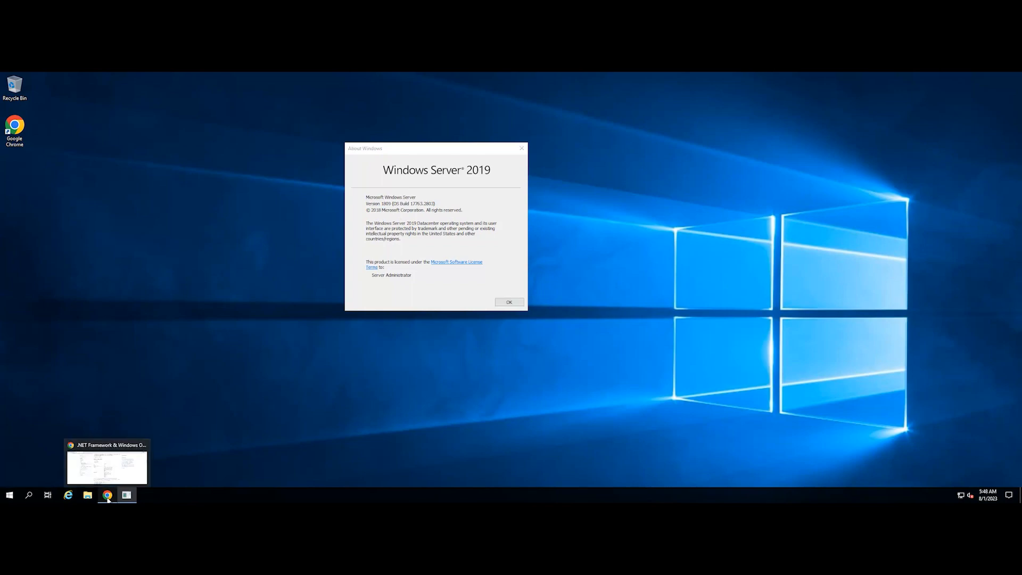
Review the .NET Framework versions table showing 4.8.1 lists only Windows Server 2022.
click(106, 467)
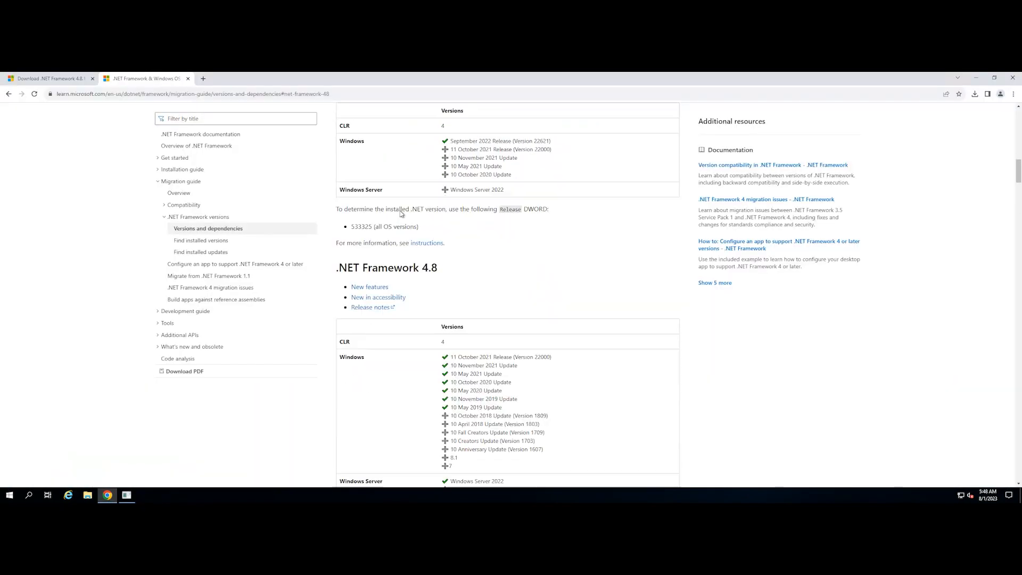
scroll(up, 3)
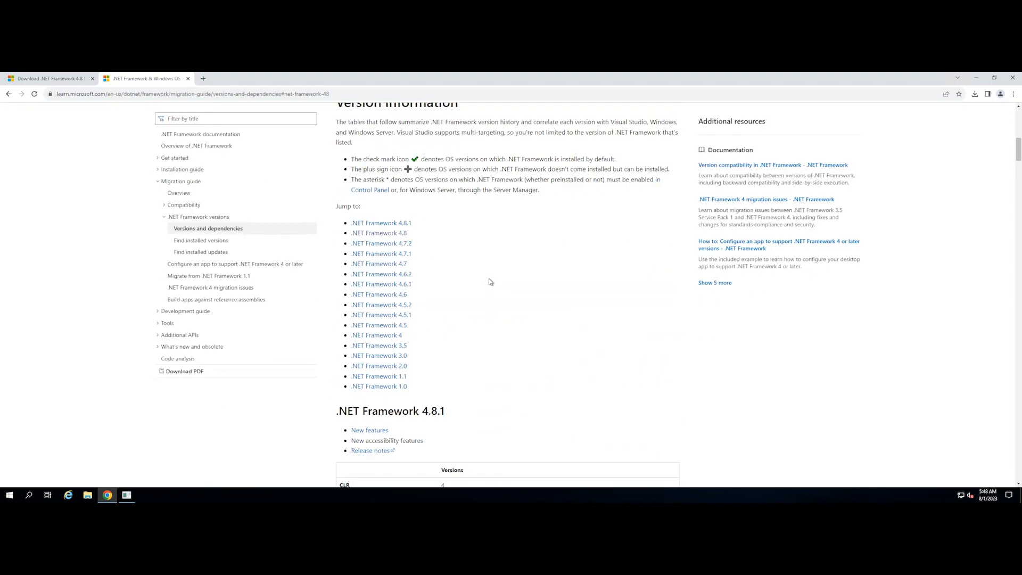
scroll(down, 3)
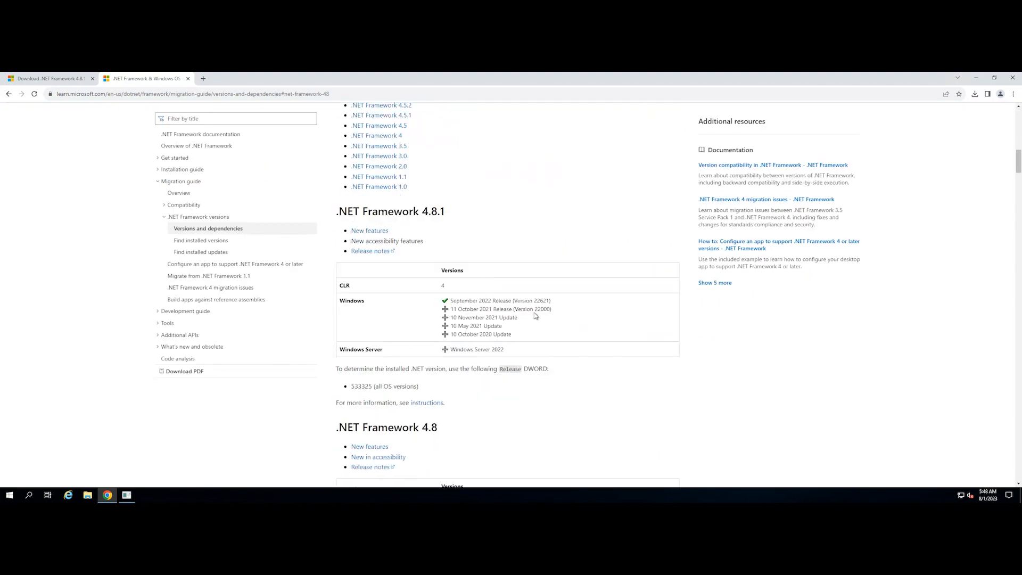
scroll(down, 3)
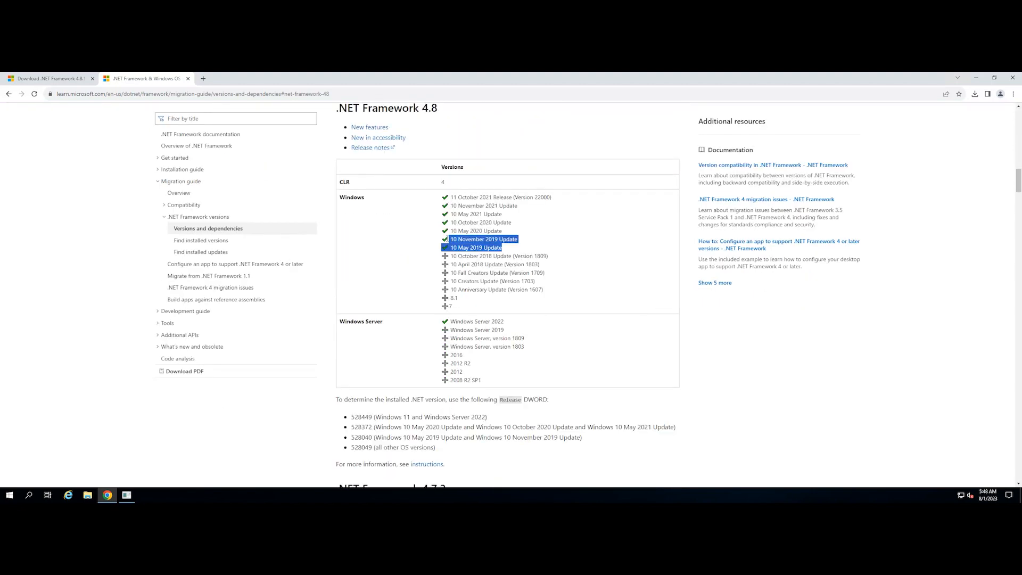
scroll(down, 3)
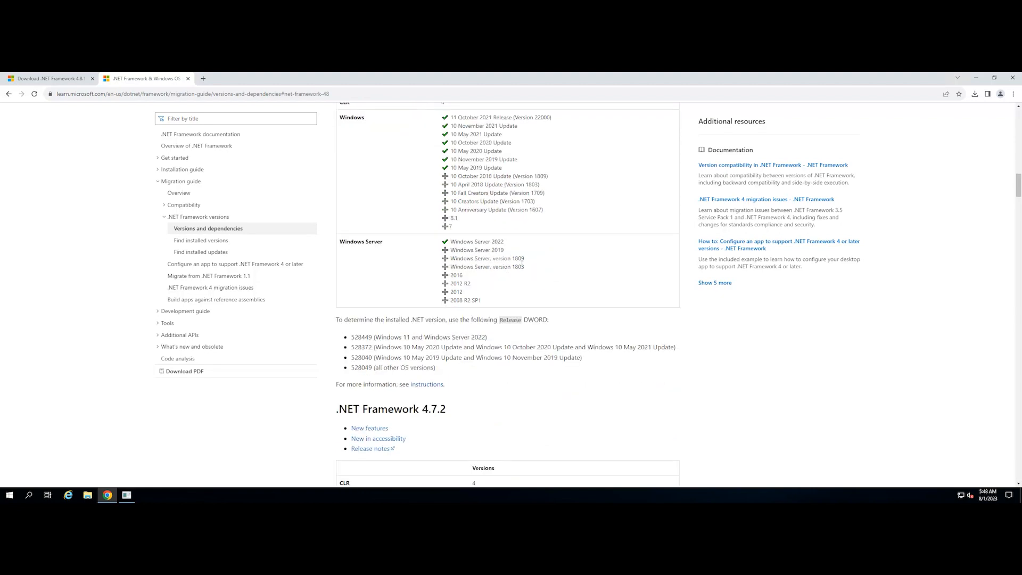
scroll(down, 3)
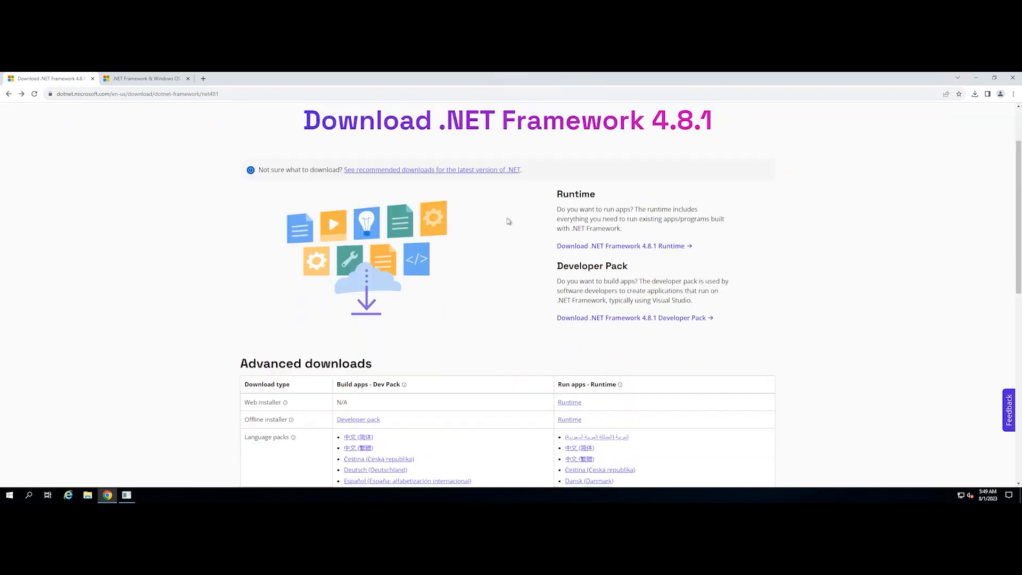
From Other versions, go to the .NET Framework 4.8 download page for the web installer.
scroll(down, 3)
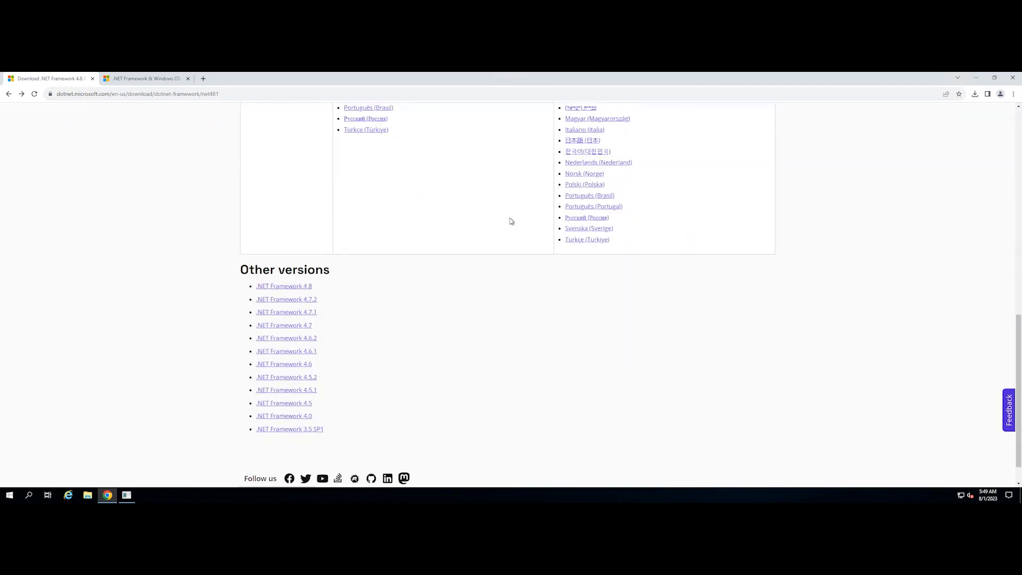
mouse_move(292, 288)
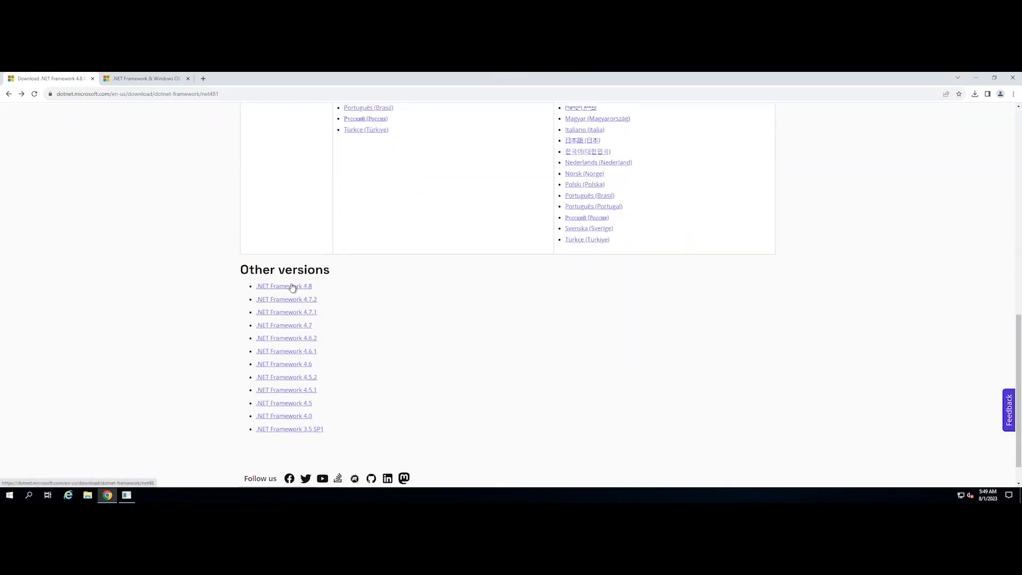
click(283, 286)
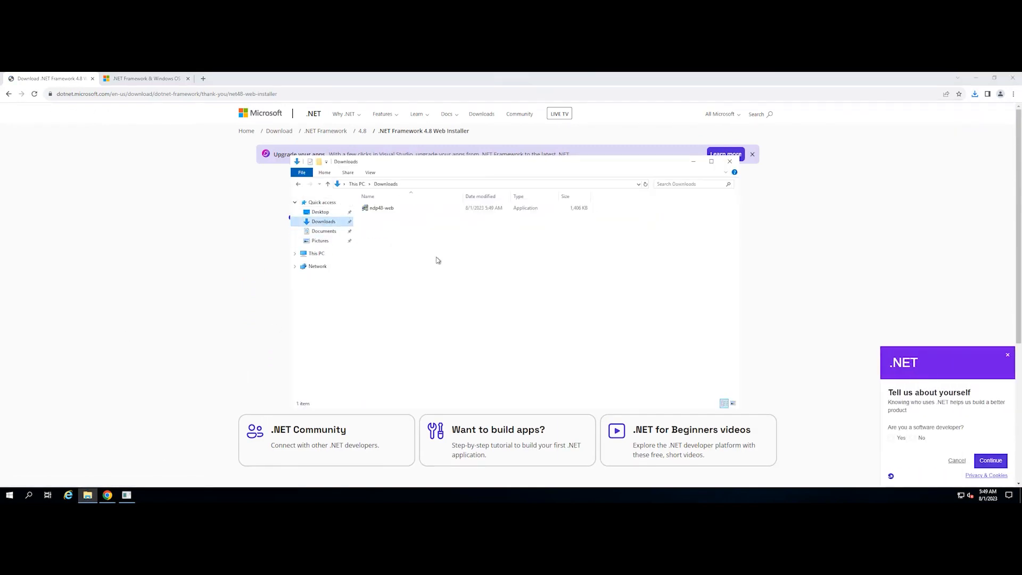
Run ndp48-web, accept the license, install .NET Framework 4.8 and finish setup.
double_click(381, 208)
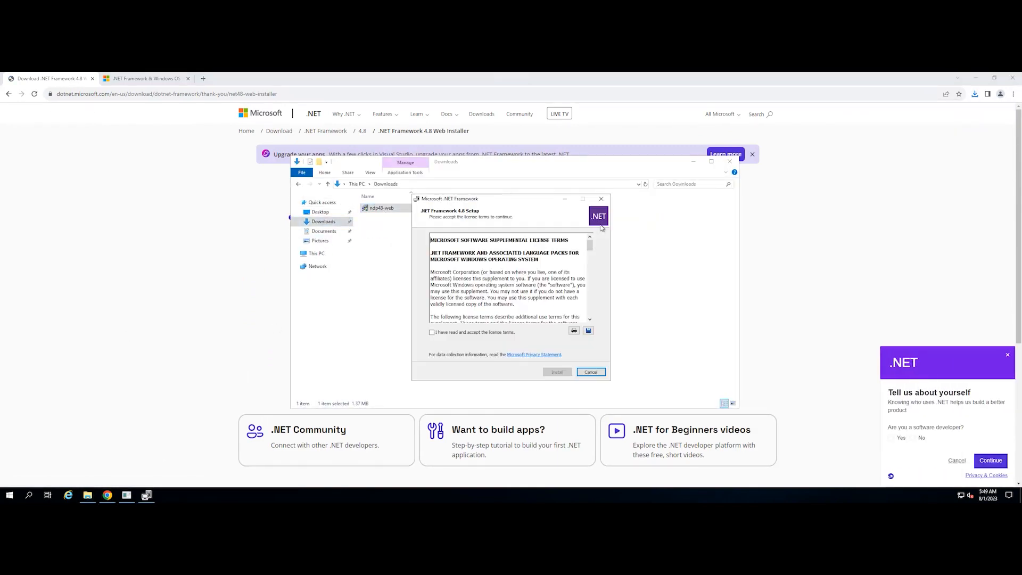
click(557, 371)
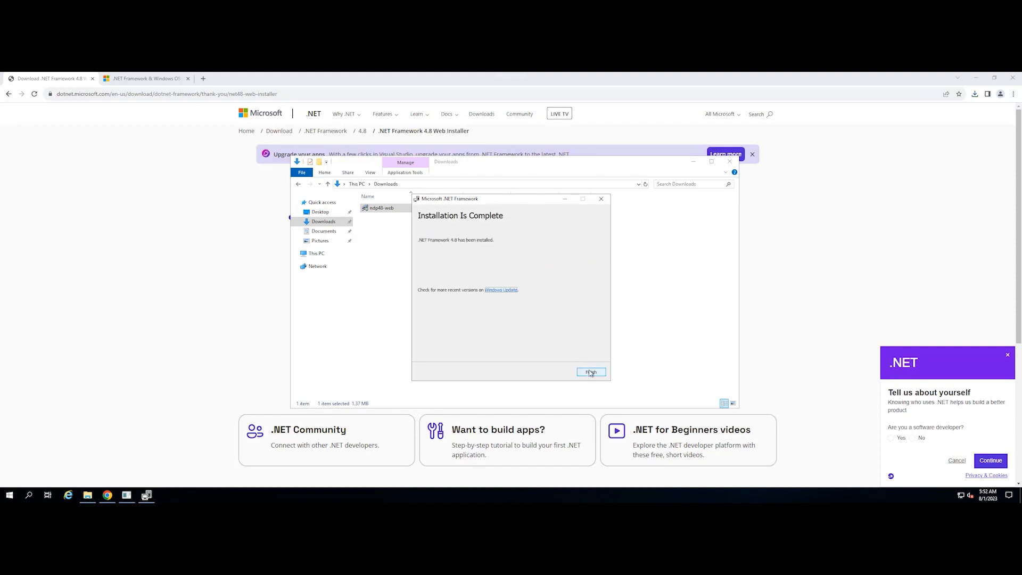
click(590, 373)
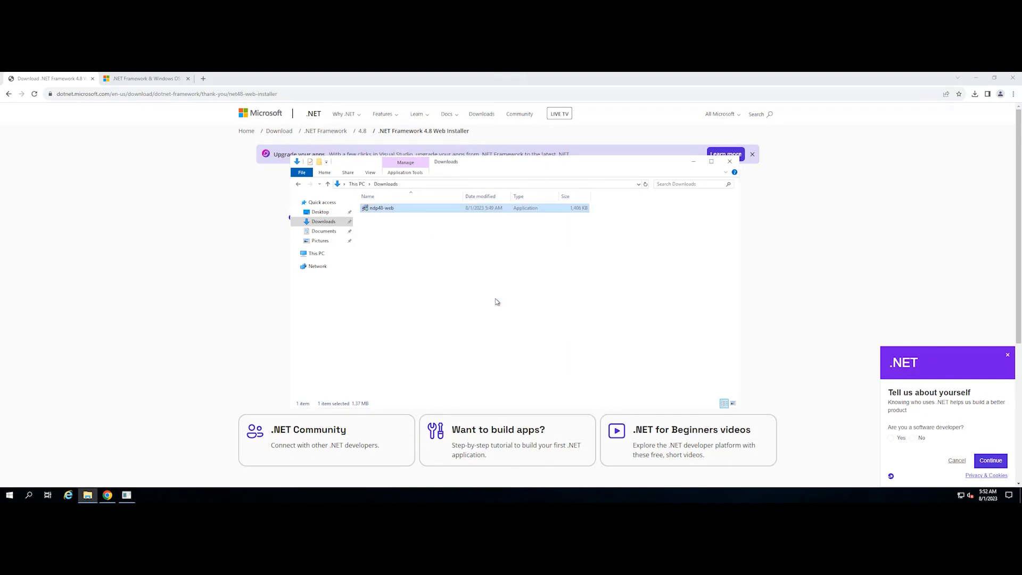